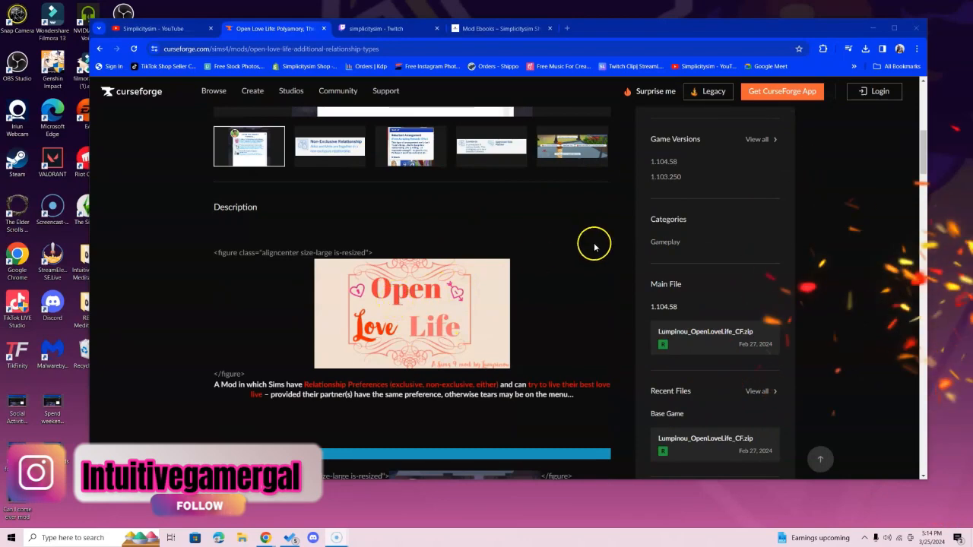
# - Browse down the mod page, visit the Simplicitysim YouTube channel, then the simplicitysim Twitch channel
pyautogui.scroll(-3)
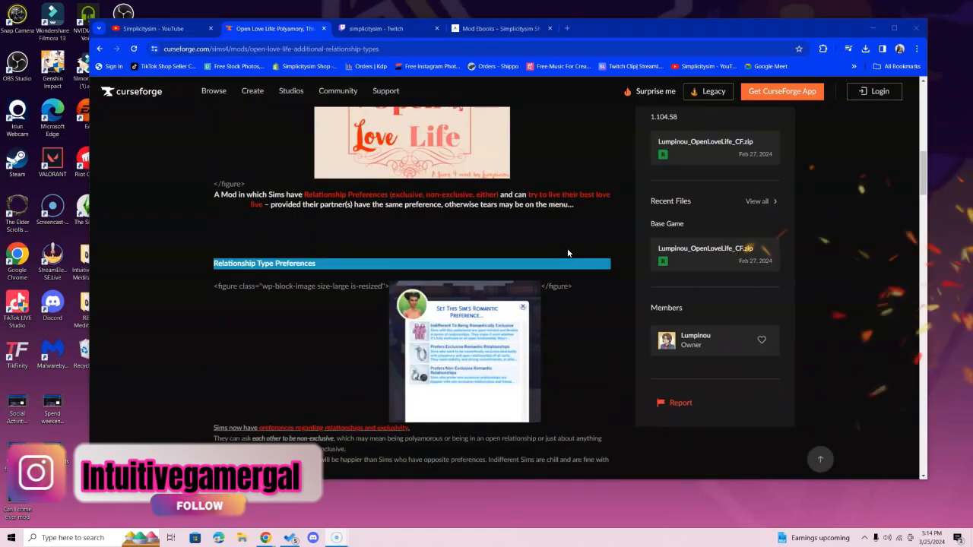
pyautogui.scroll(-3)
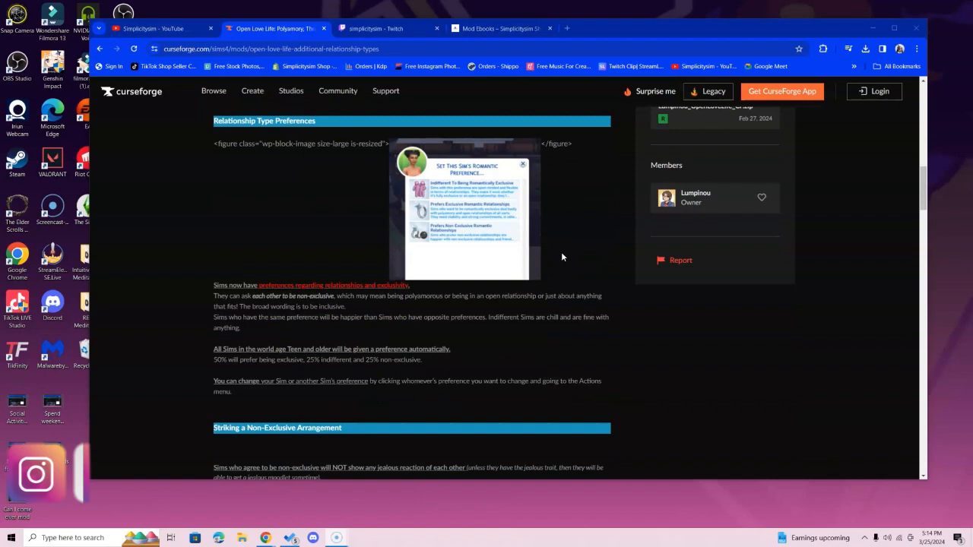
pyautogui.scroll(-3)
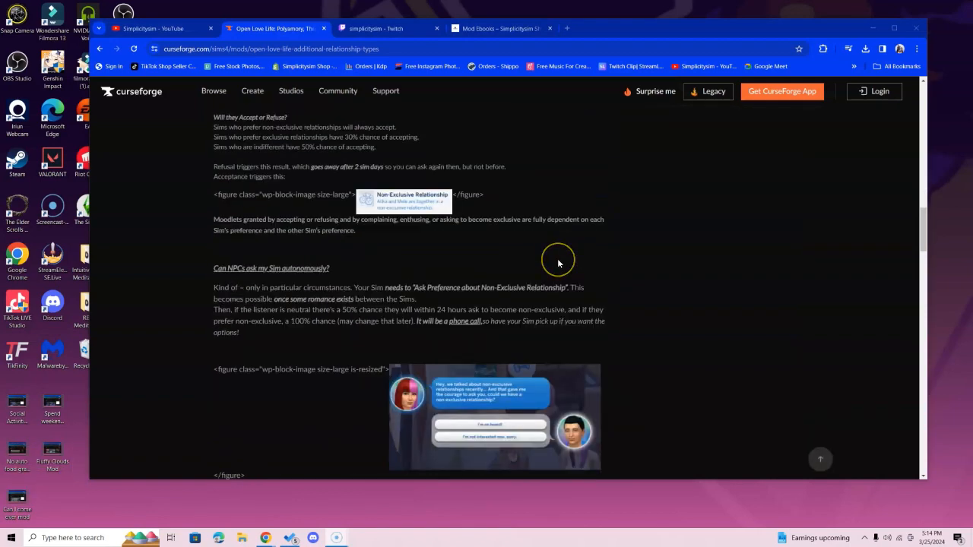
pyautogui.scroll(-3)
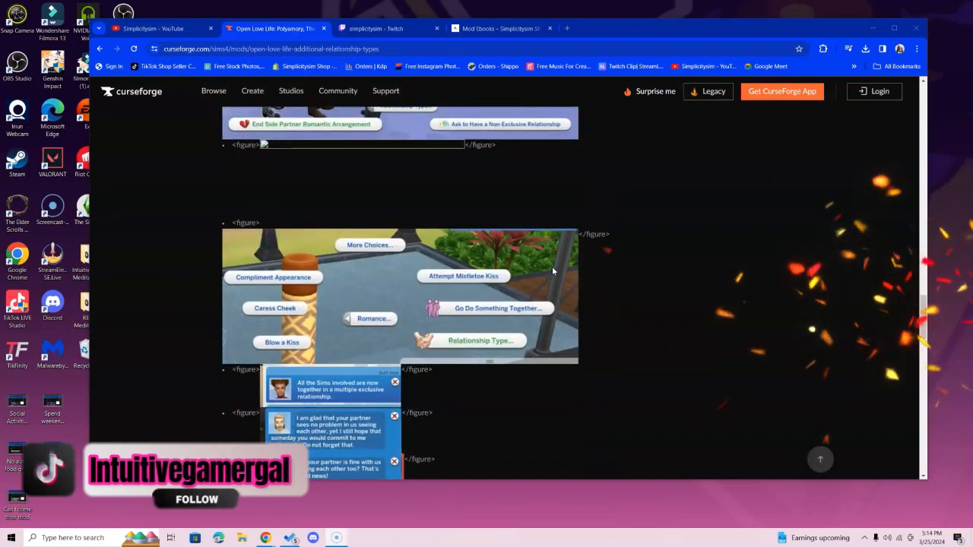
pyautogui.scroll(-3)
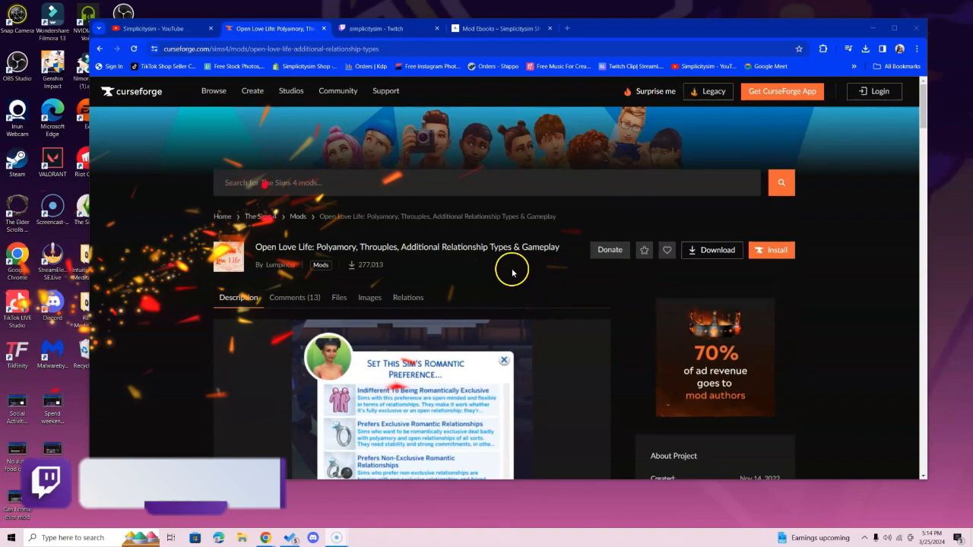
pyautogui.click(152, 28)
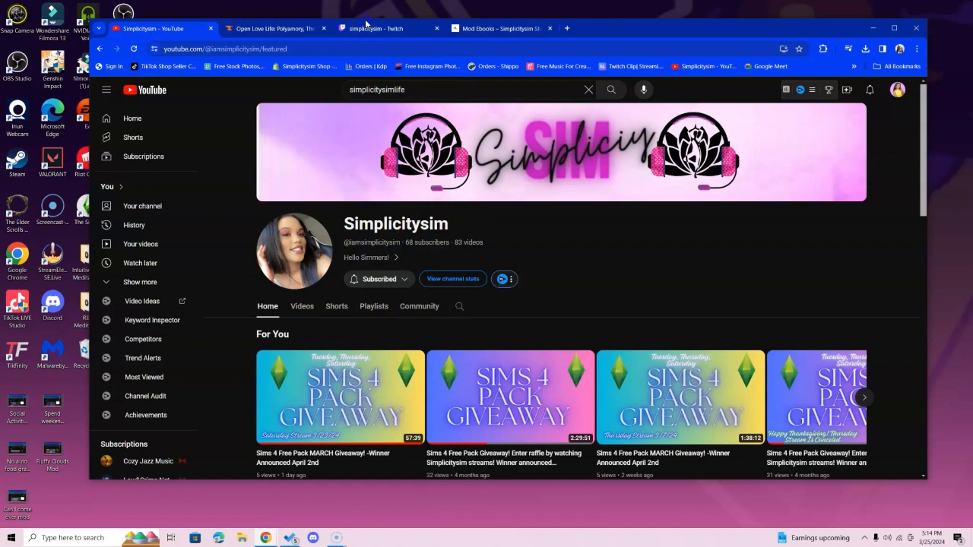
pyautogui.click(372, 27)
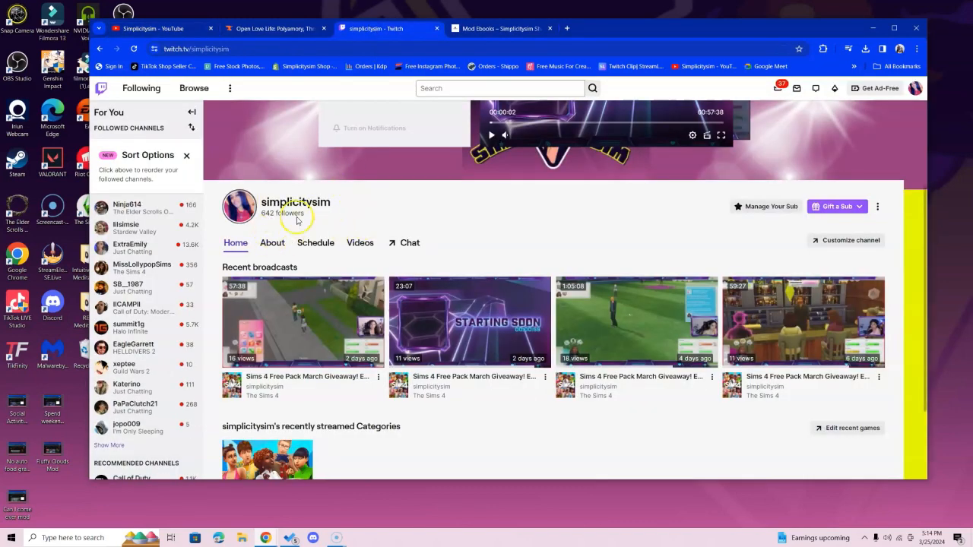
pyautogui.moveTo(364, 386)
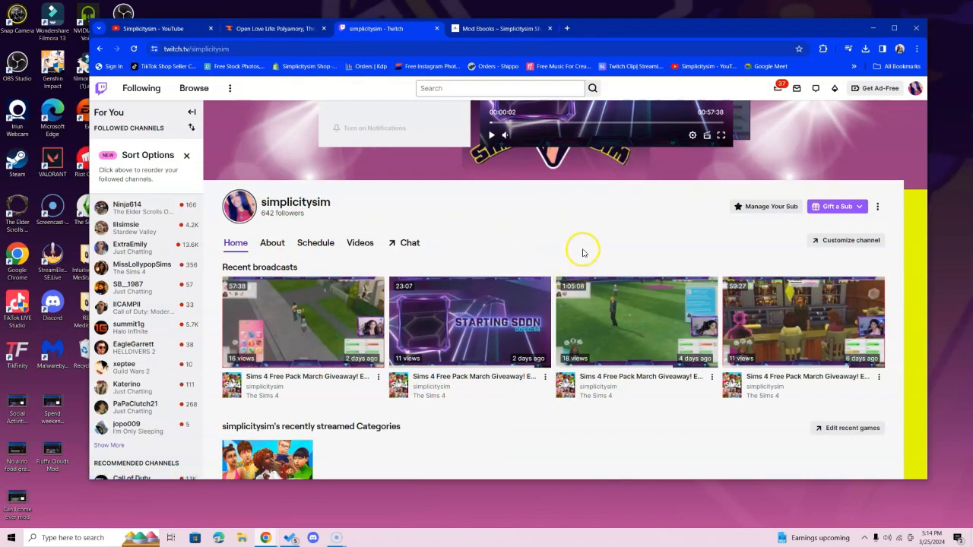
pyautogui.moveTo(532, 255)
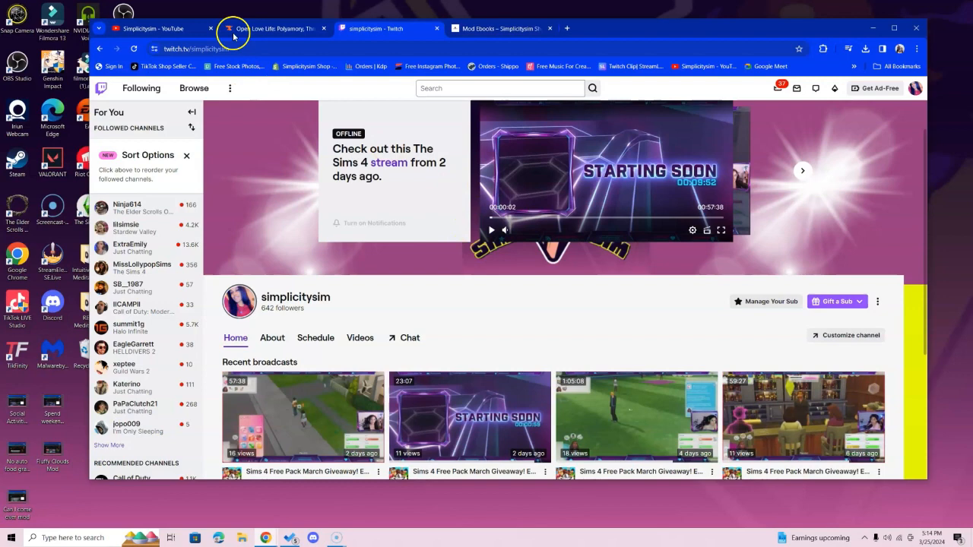
pyautogui.moveTo(241, 27)
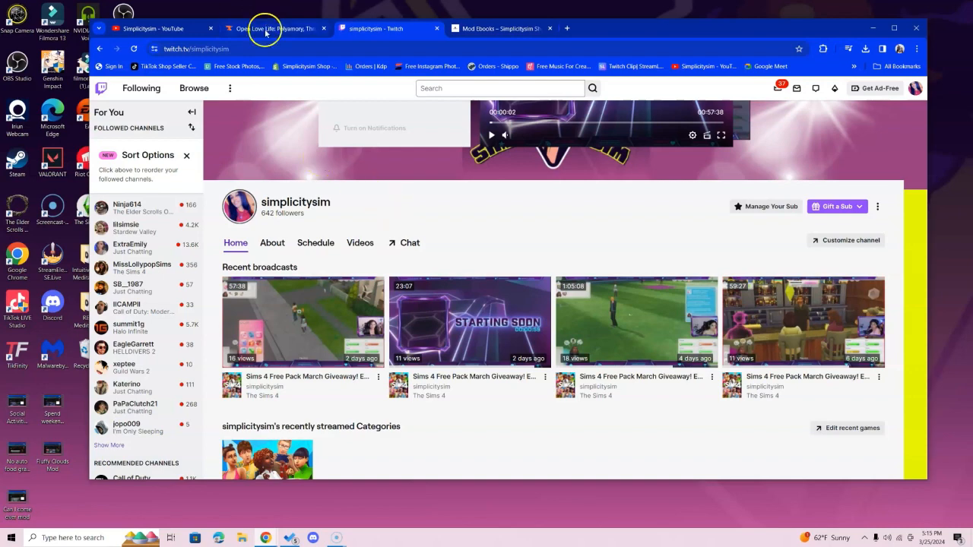
# - Back on the Open Love Life page, download its latest Feb 27, 2024 file from the Files list
pyautogui.click(274, 28)
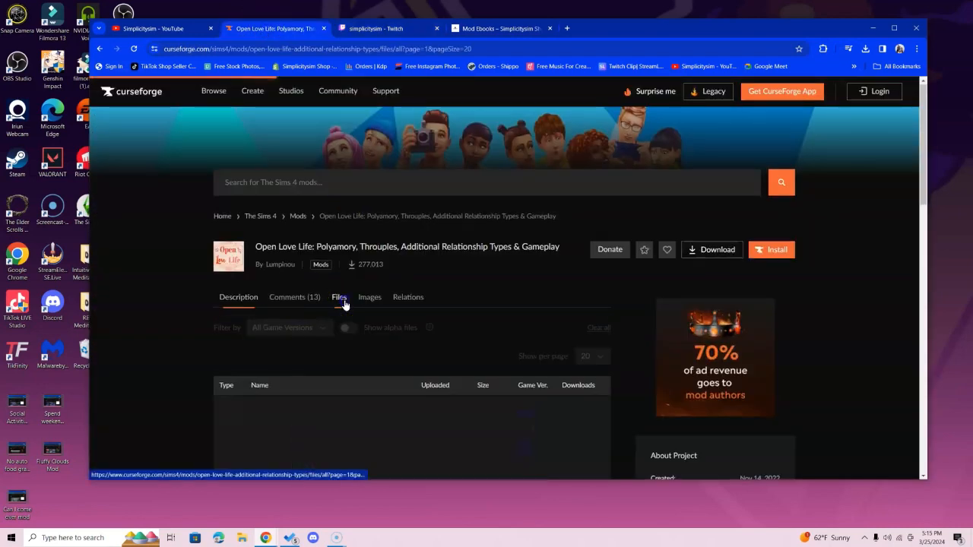
pyautogui.click(339, 297)
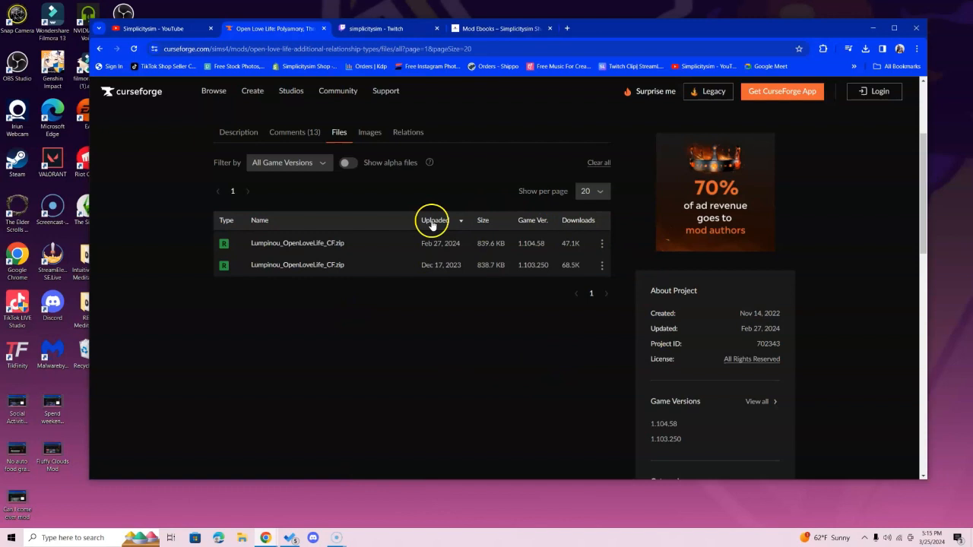
pyautogui.moveTo(372, 188)
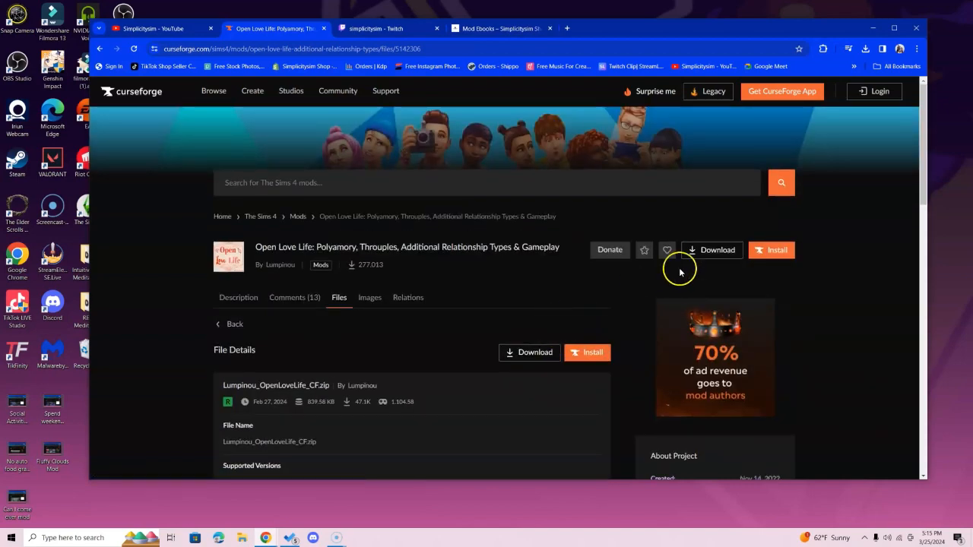
pyautogui.click(718, 250)
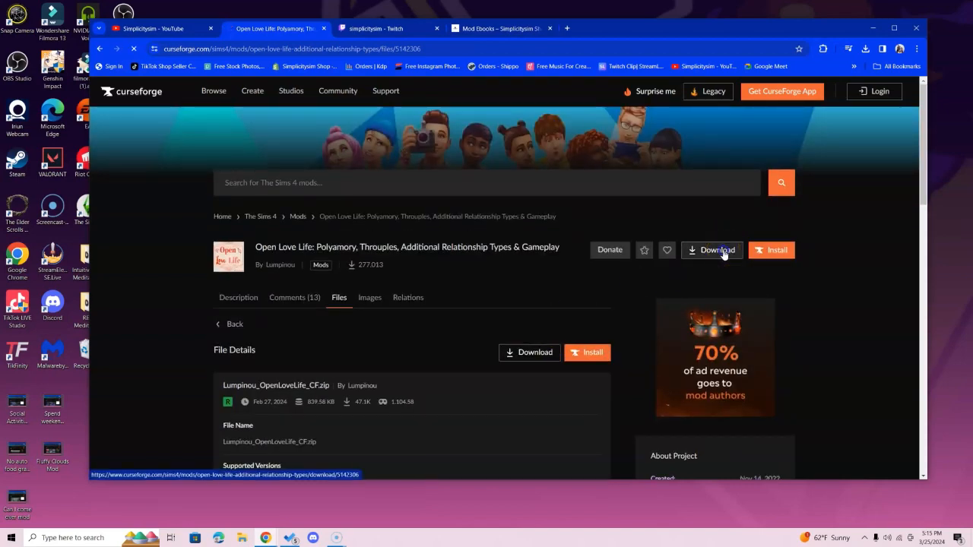
pyautogui.click(712, 249)
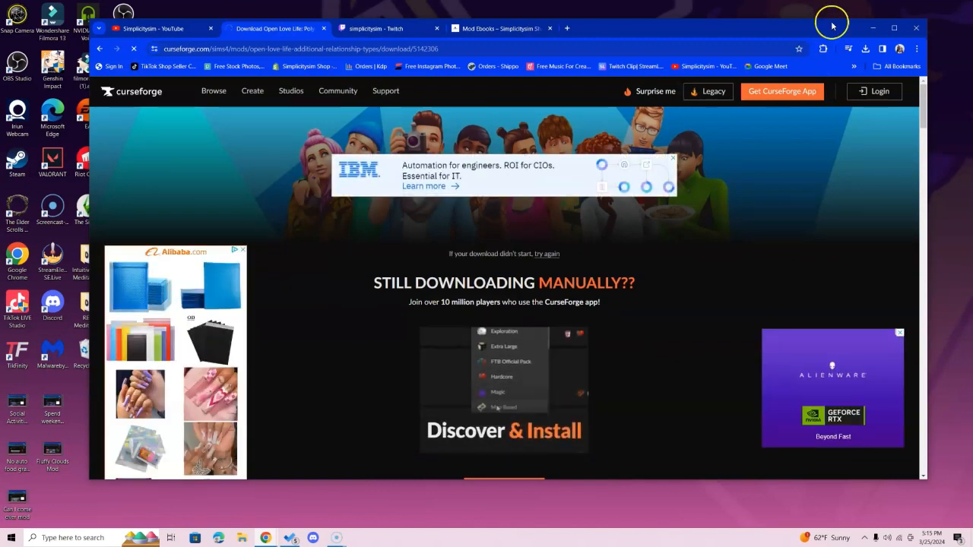
# - Check the browser's downloads until the Open Love Life zip finishes
pyautogui.click(865, 49)
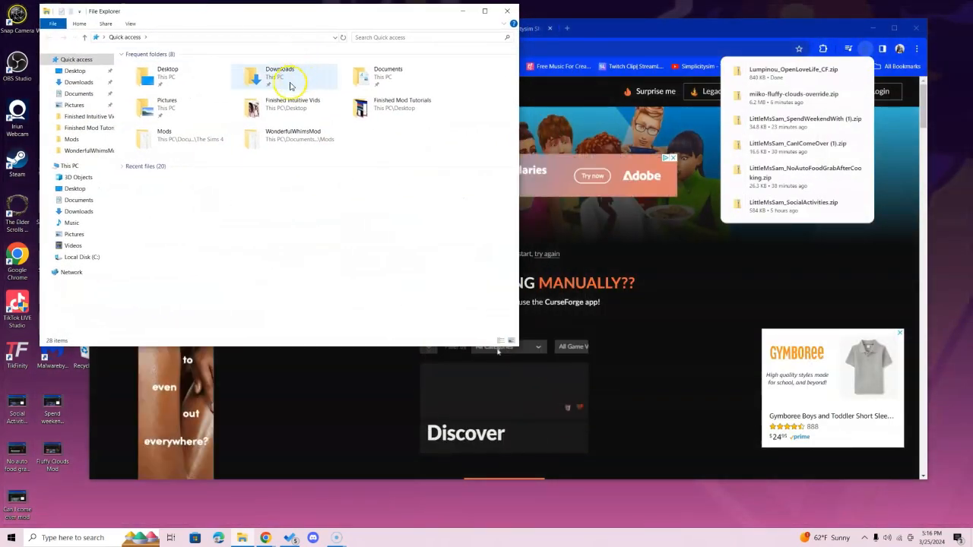
# - Extract the Lumpinou_OpenLoveLife_CF zip into Downloads and view the extracted folder's package file
pyautogui.doubleClick(280, 73)
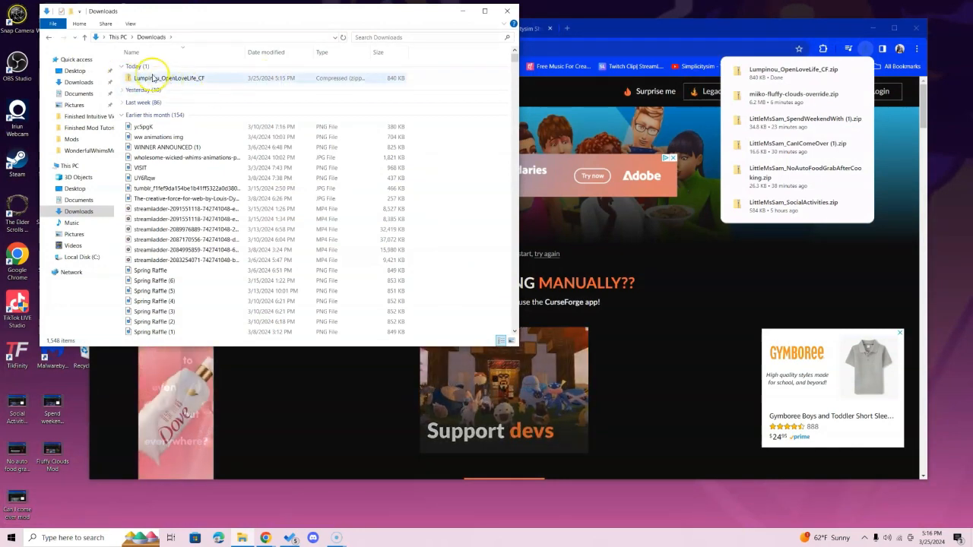
pyautogui.moveTo(169, 77)
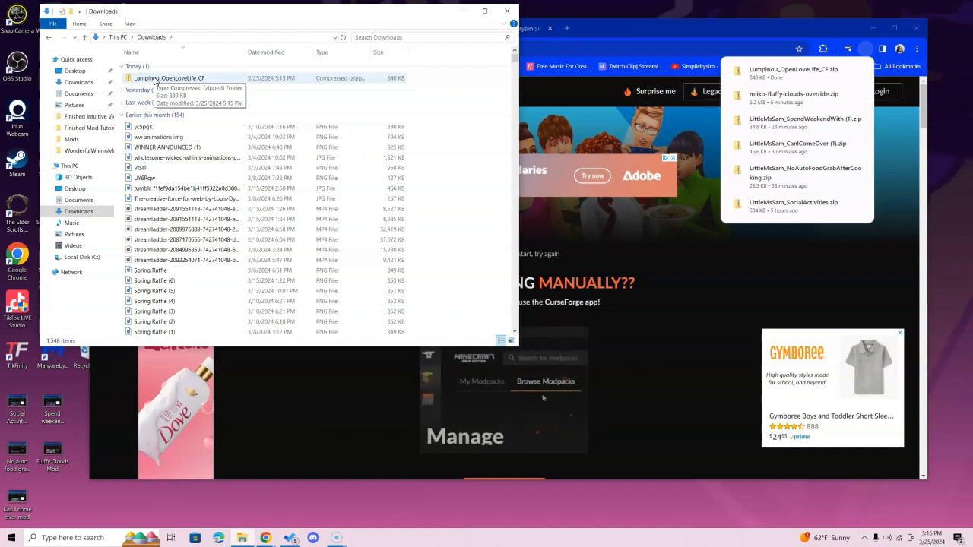
pyautogui.rightClick(168, 78)
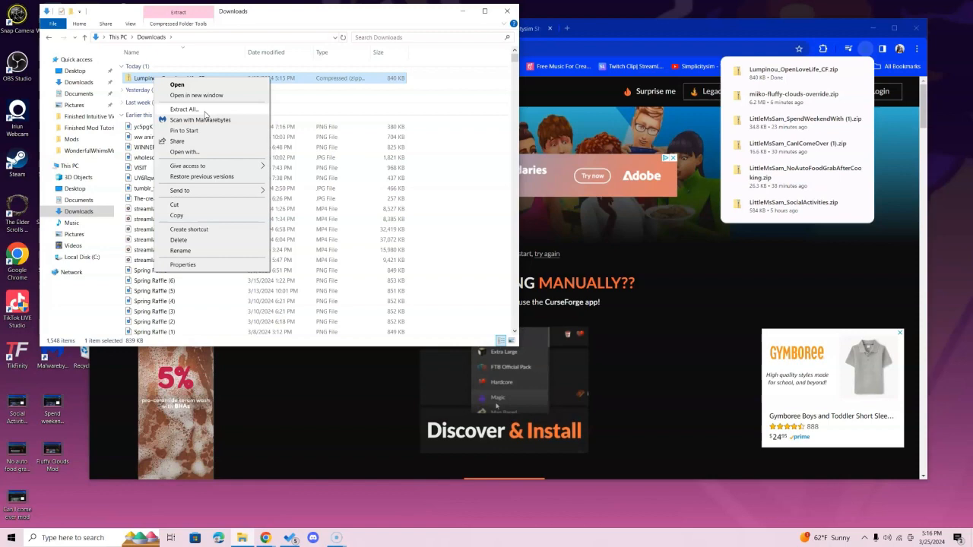
pyautogui.click(184, 109)
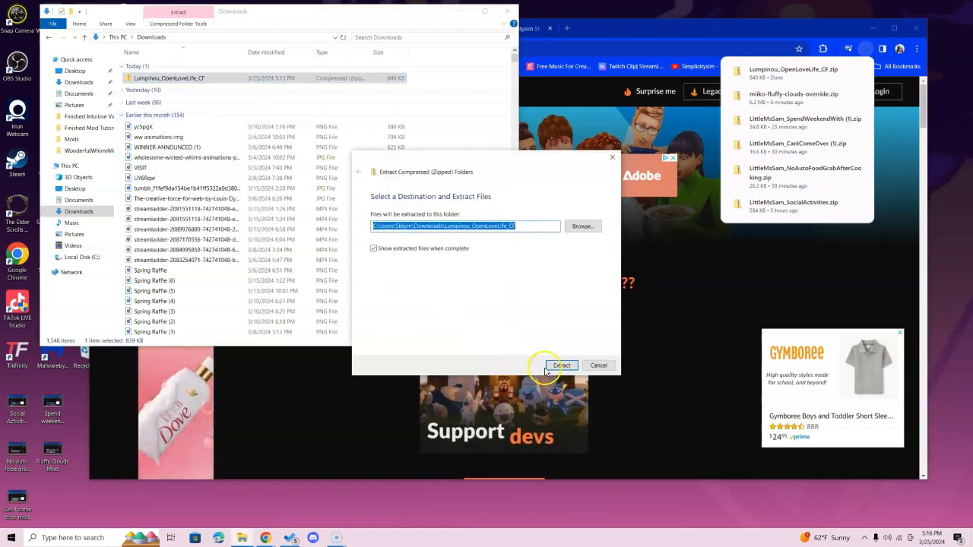
pyautogui.click(562, 365)
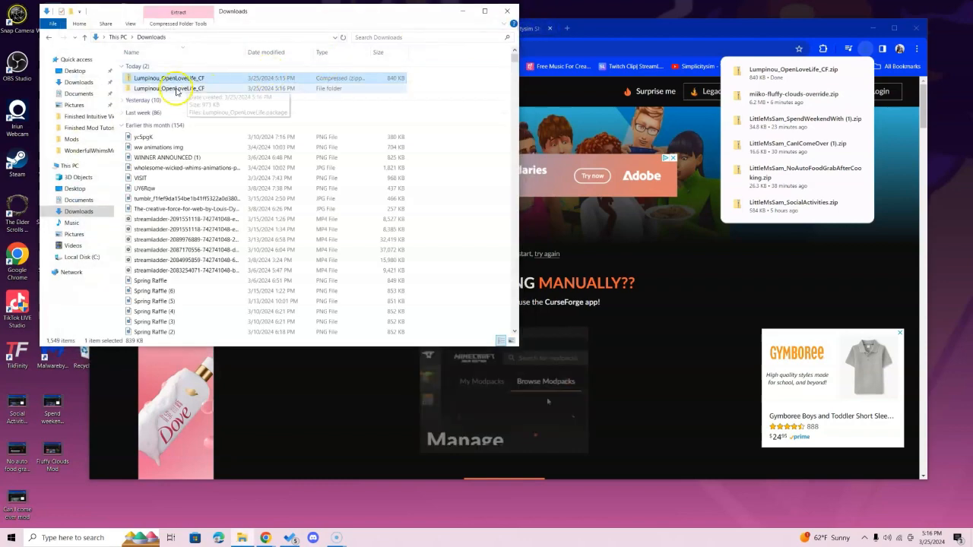
pyautogui.doubleClick(169, 88)
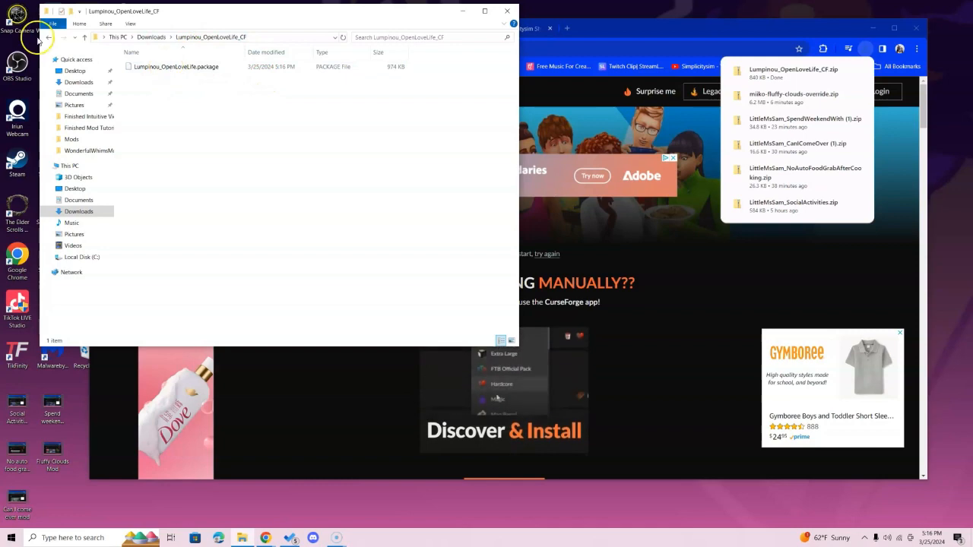
# - Return to Downloads, then browse a second window to Documents > Electronic Arts > The Sims 4
pyautogui.click(49, 36)
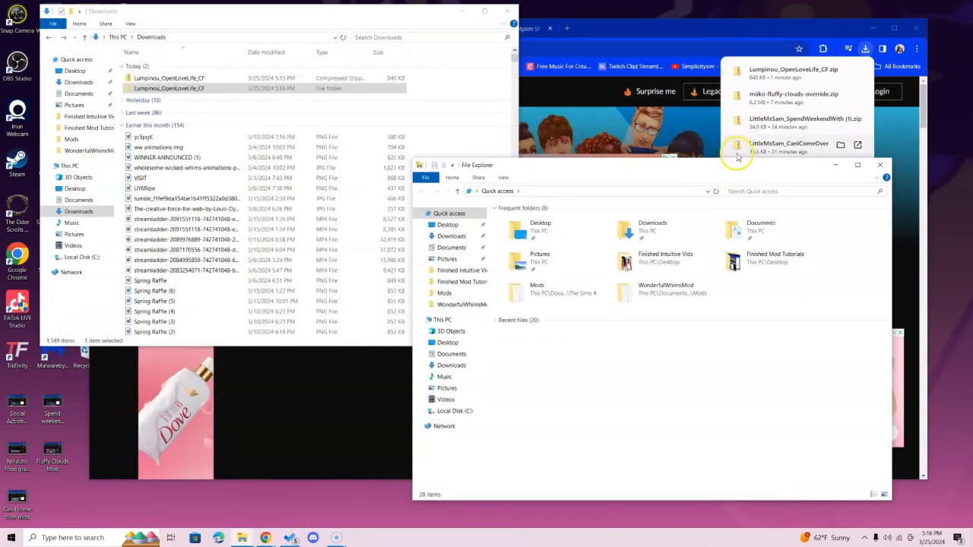
pyautogui.moveTo(748, 225)
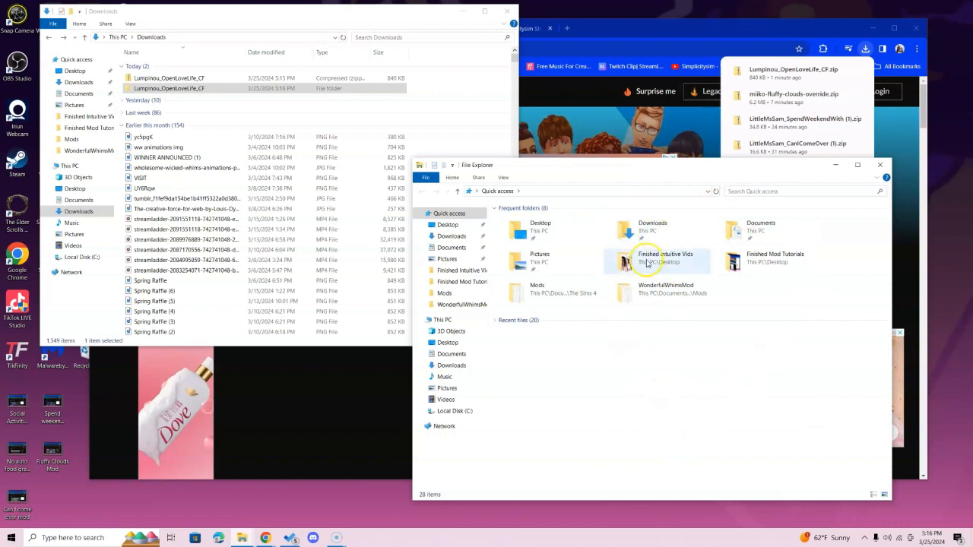
pyautogui.moveTo(711, 394)
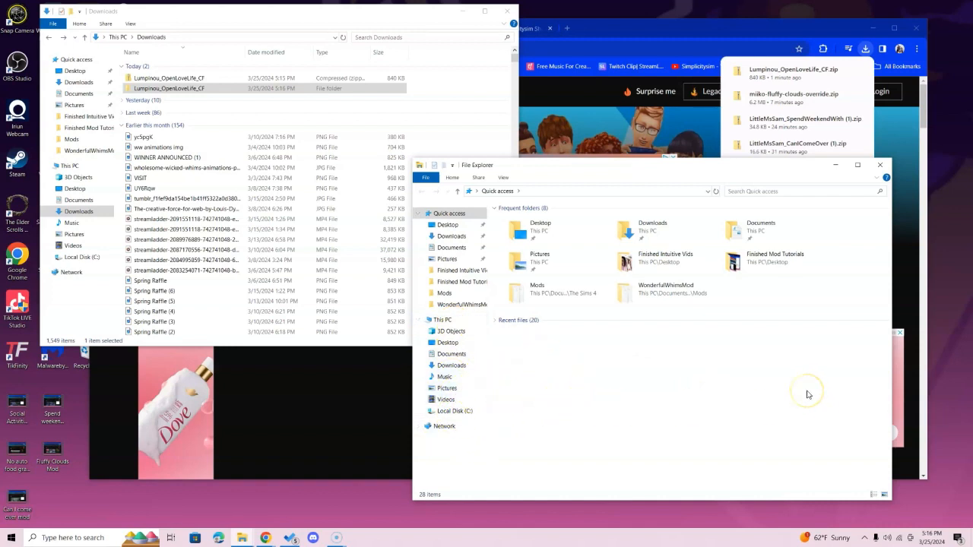
pyautogui.moveTo(783, 374)
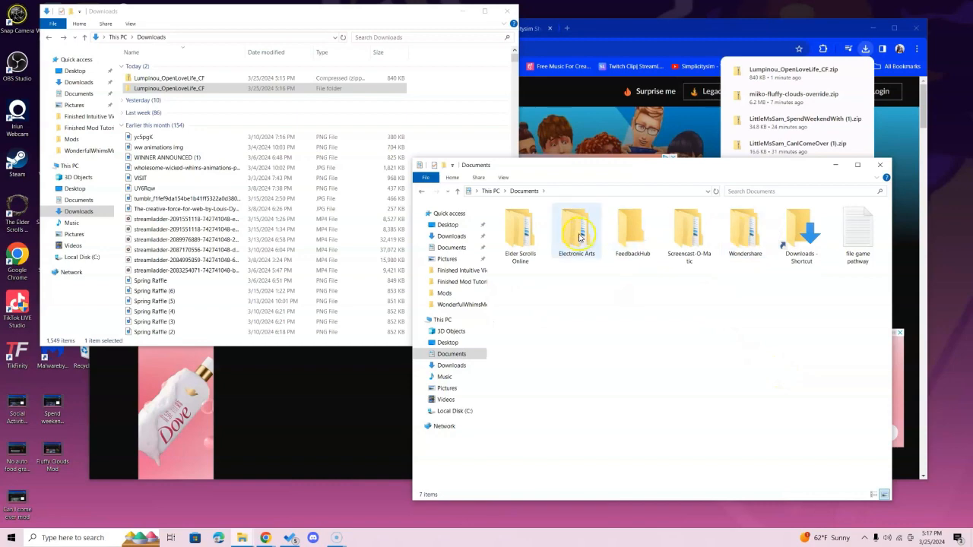
pyautogui.doubleClick(577, 231)
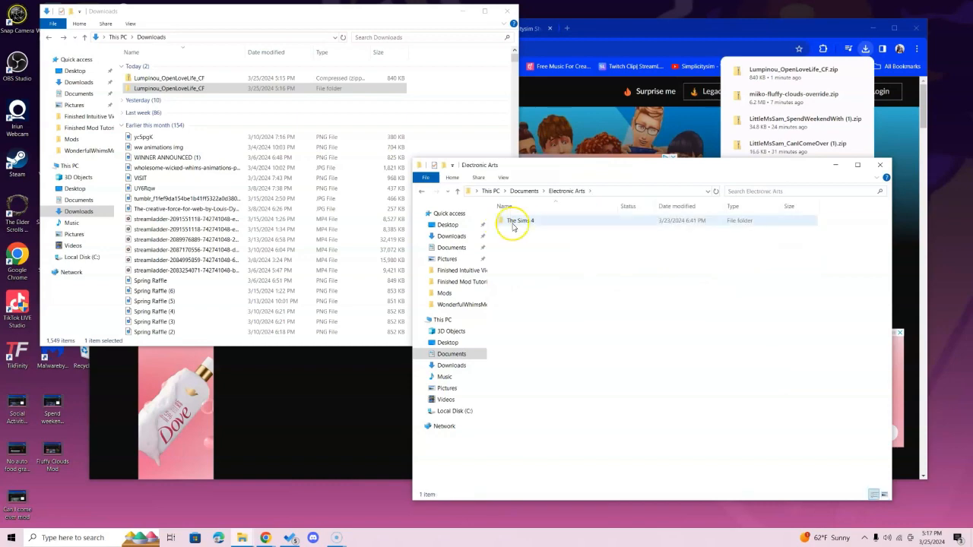
pyautogui.doubleClick(520, 220)
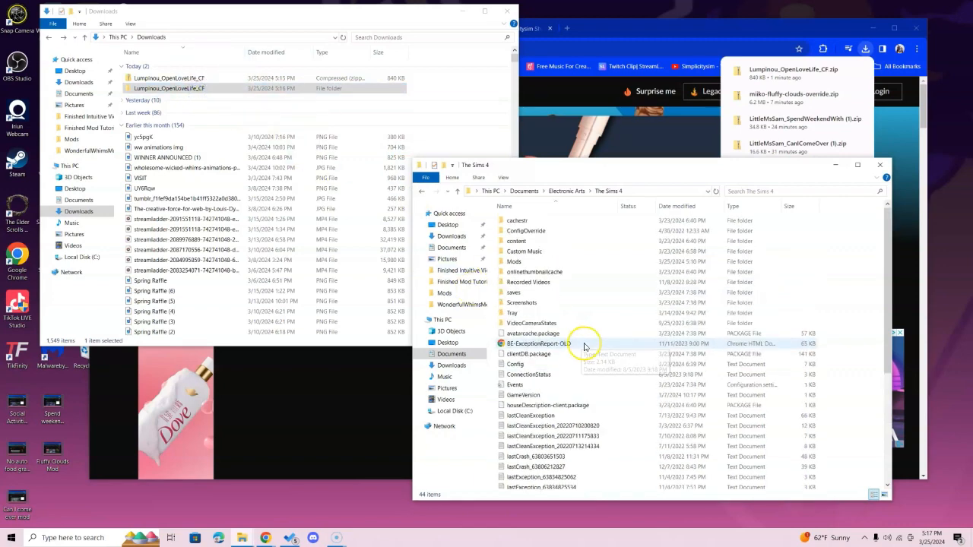
pyautogui.doubleClick(514, 262)
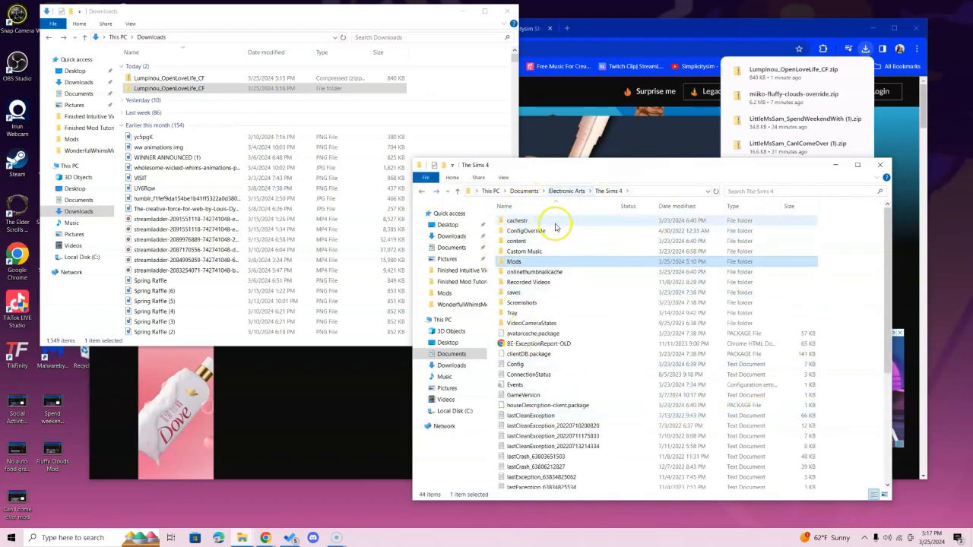
# - Place the Lumpinou_OpenLoveLife_CF folder in Mods and verify its package file is inside
pyautogui.doubleClick(514, 262)
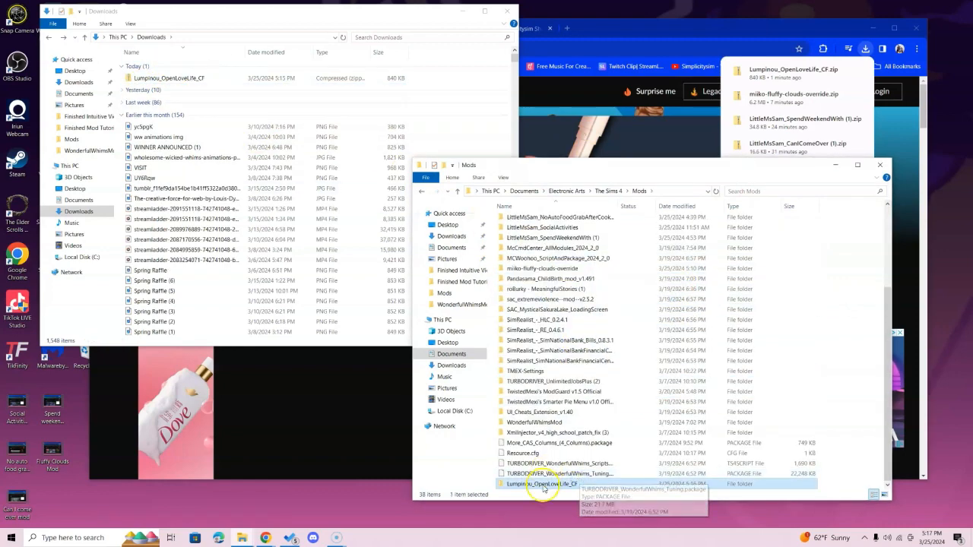
pyautogui.doubleClick(541, 484)
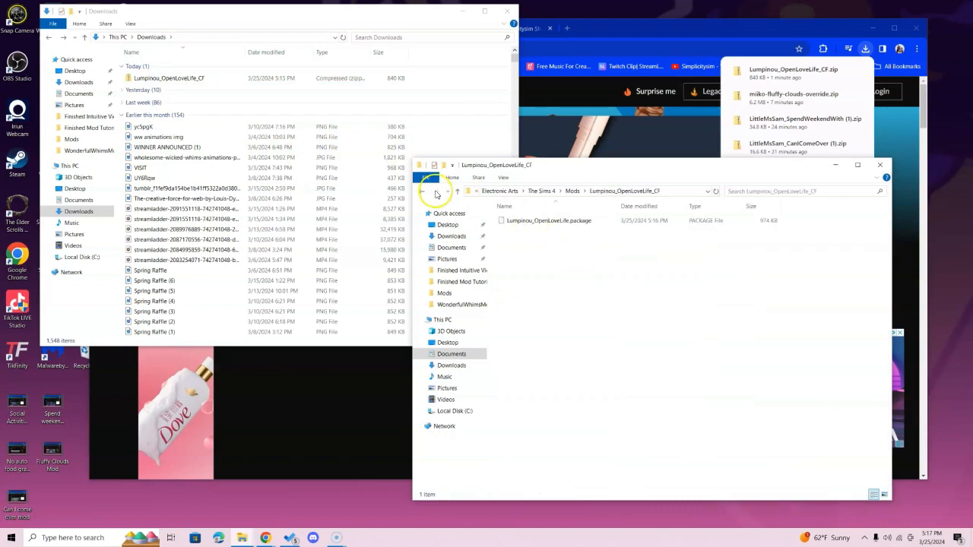
pyautogui.click(419, 191)
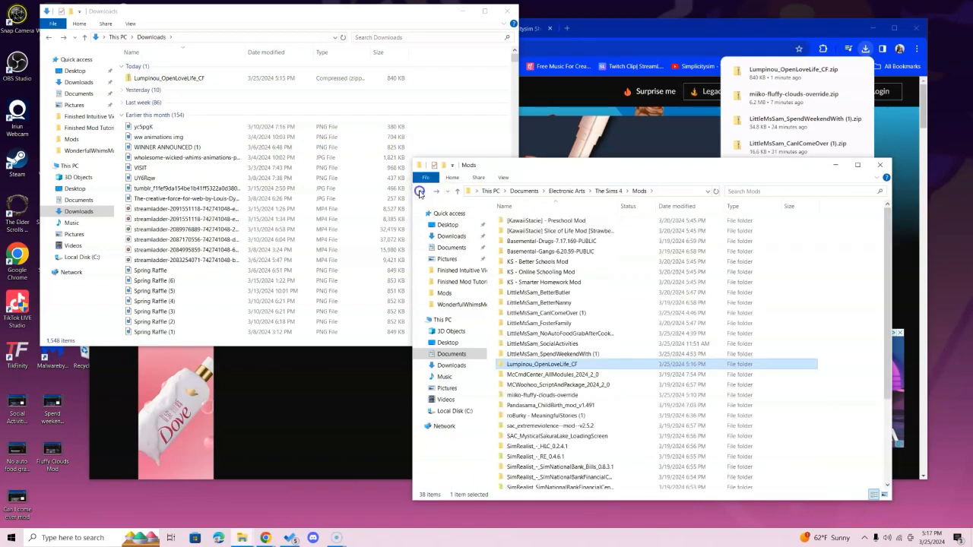
pyautogui.rightClick(168, 78)
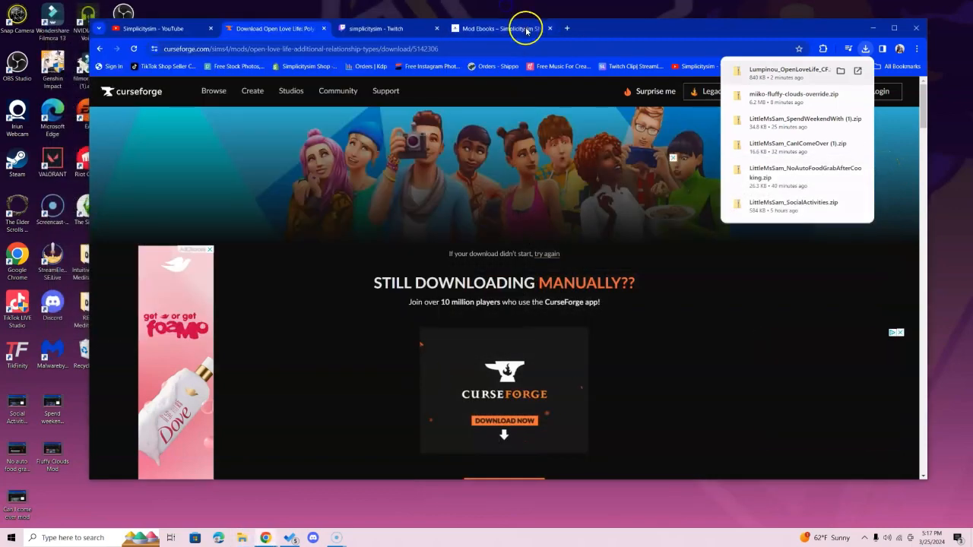
pyautogui.click(502, 28)
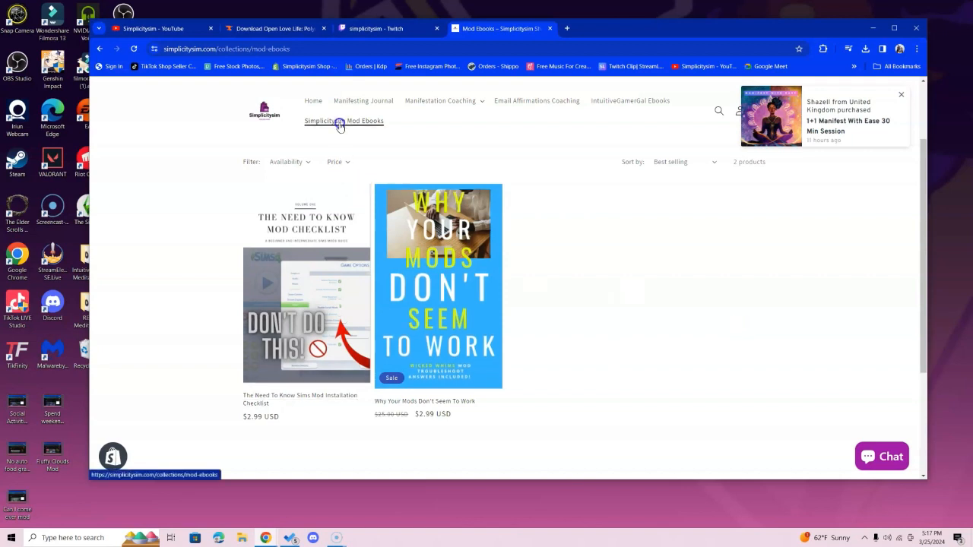
pyautogui.moveTo(712, 303)
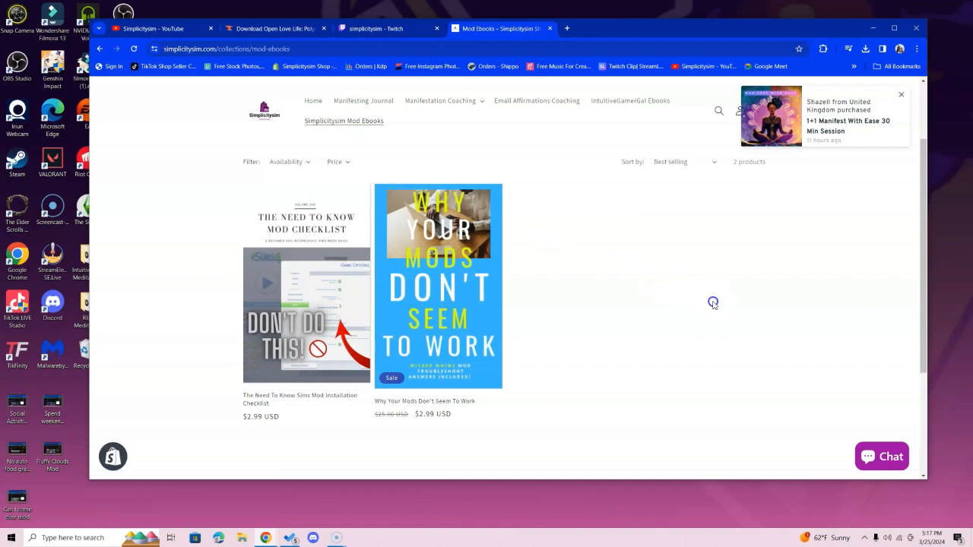
pyautogui.moveTo(713, 298)
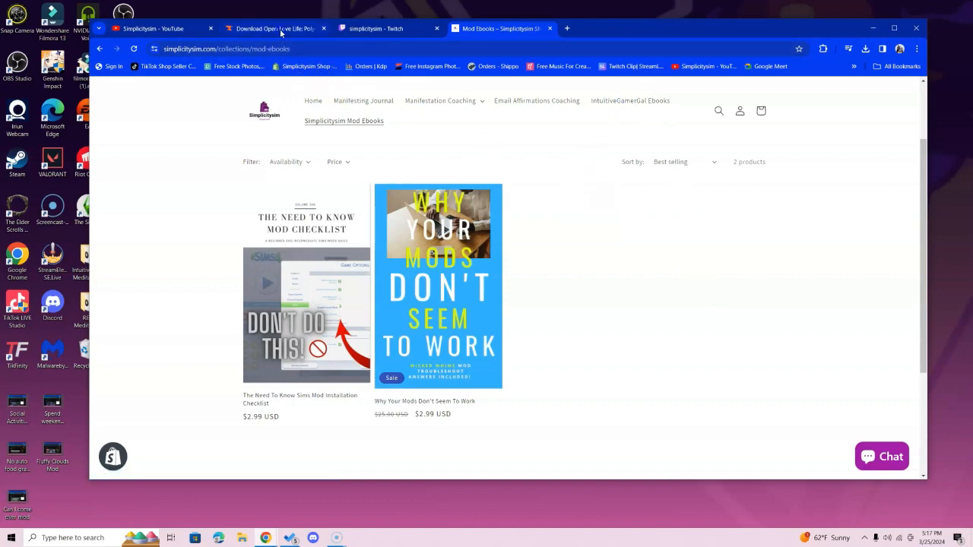
pyautogui.click(273, 27)
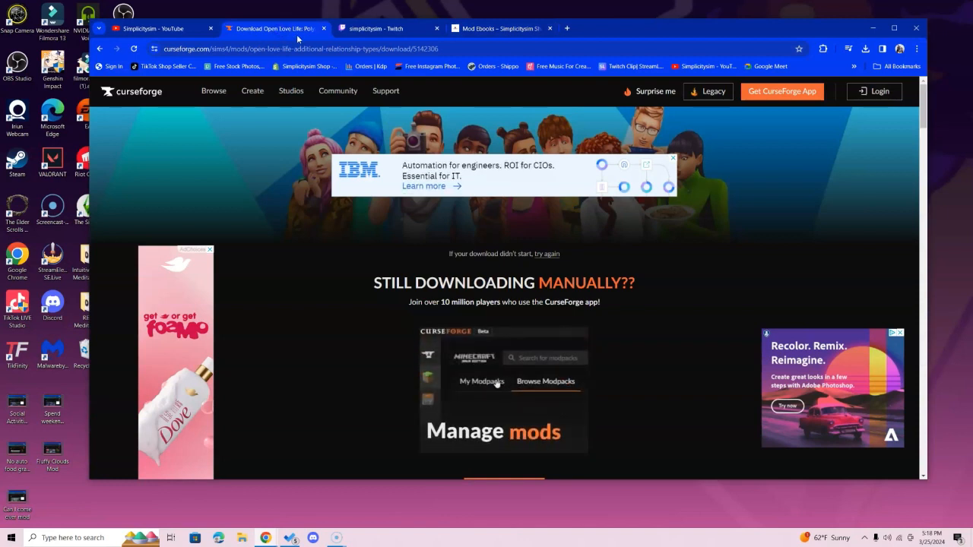